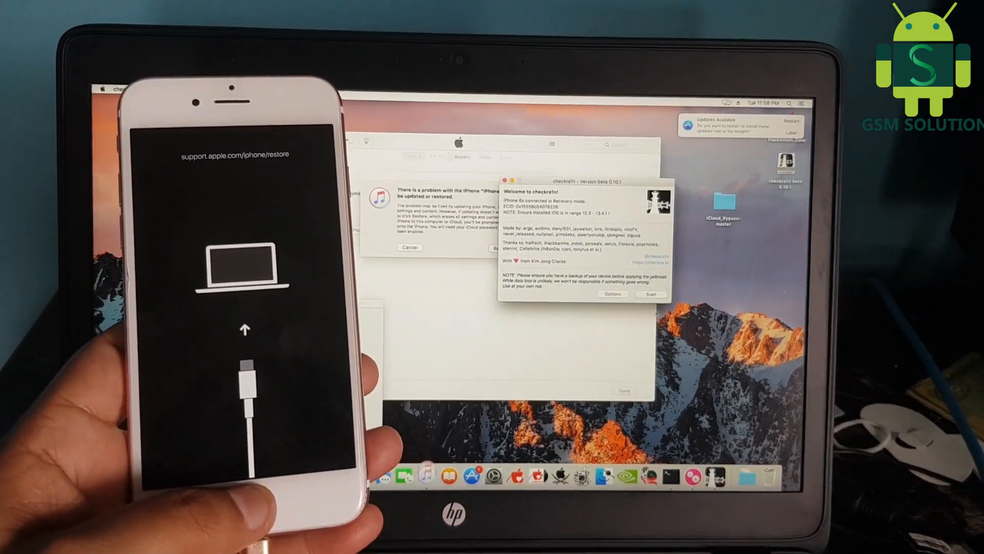
Start the checkra1n jailbreak on the connected iPhone and wait for All Done
click(650, 294)
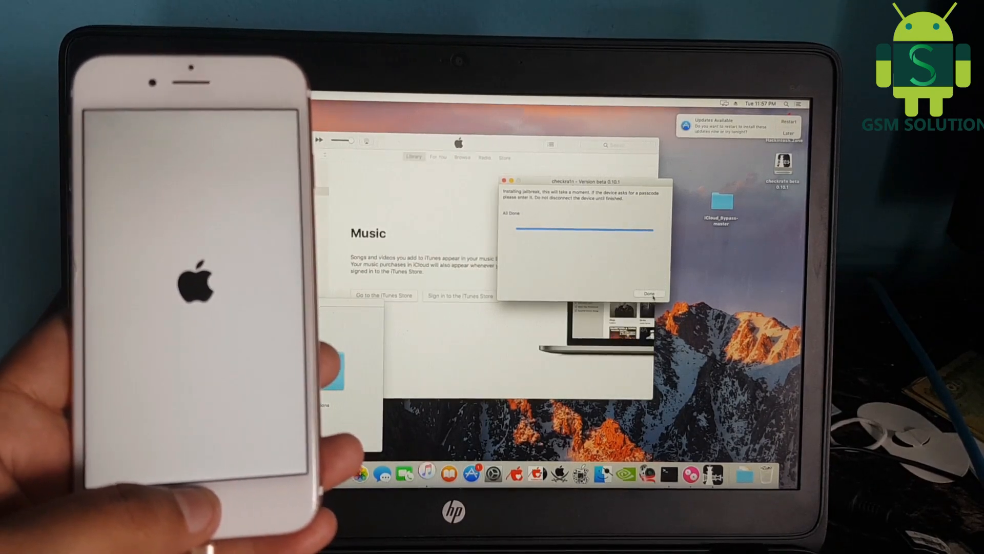
Dismiss the finished checkra1n window before running the iCloud_bypass script
click(648, 293)
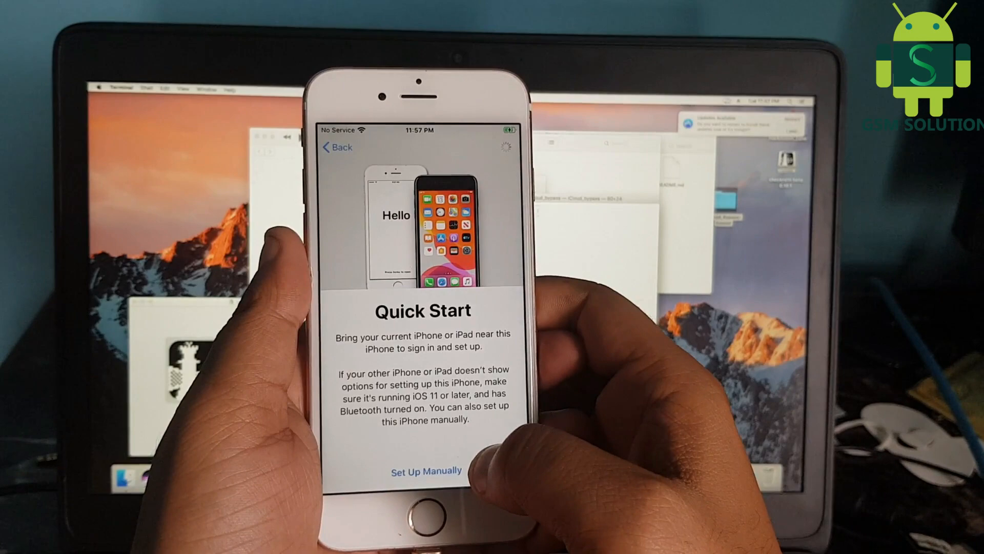
Set up manually, postpone Apple ID sign-in, and choose Dark appearance to reach the home screen
click(426, 470)
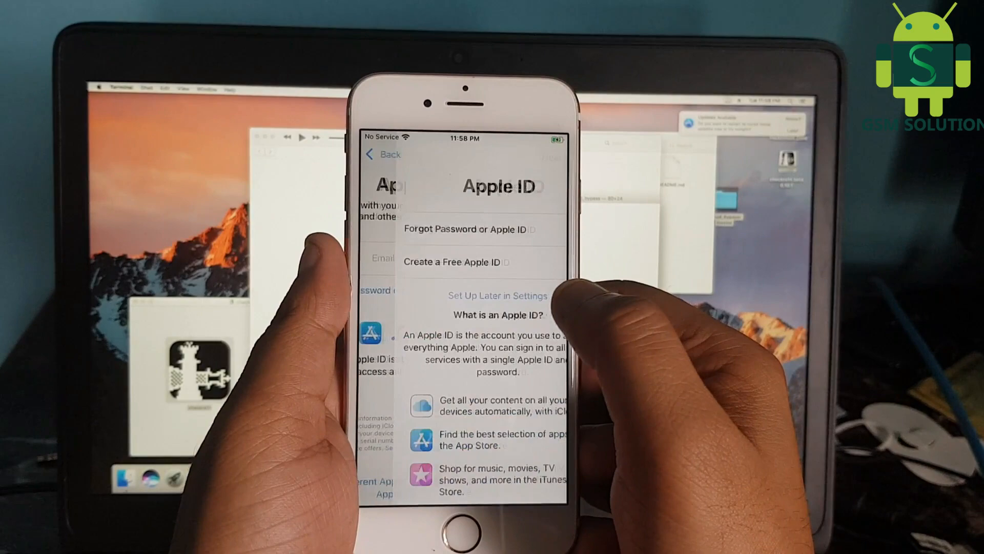
click(497, 295)
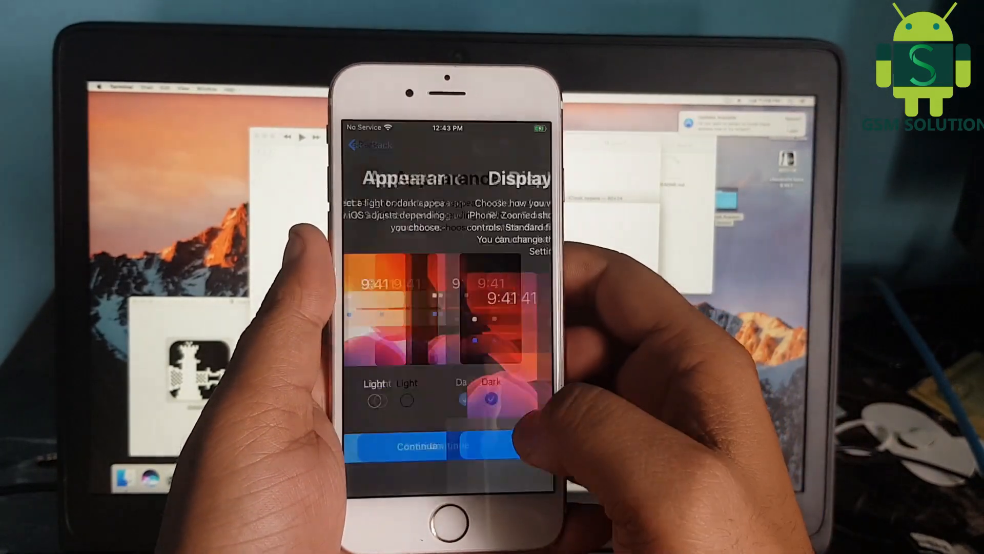
click(425, 445)
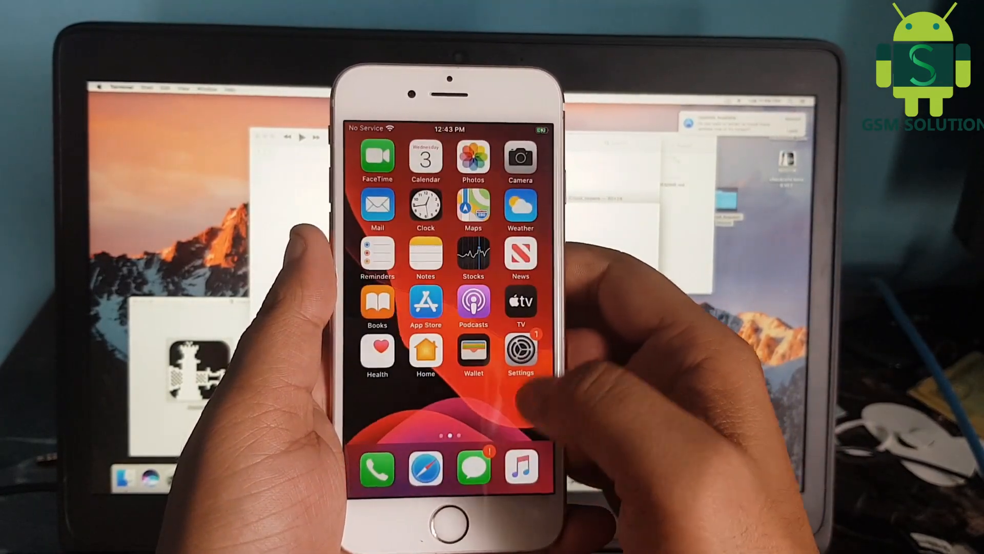